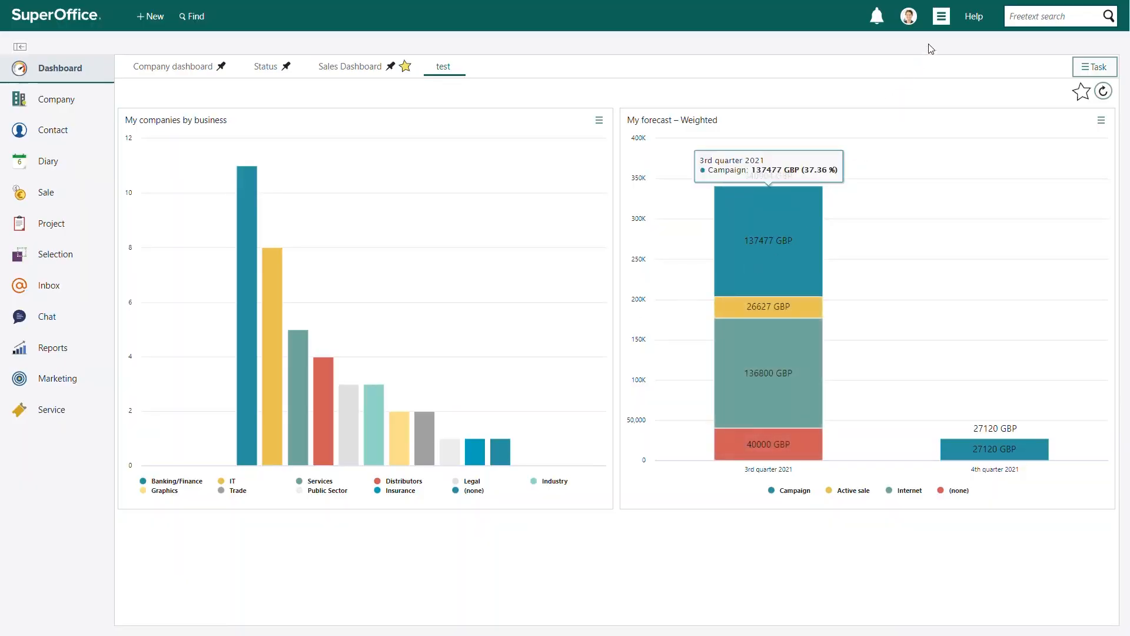
Step: Go to Settings and maintenance from the top-bar main menu
left_click(940, 16)
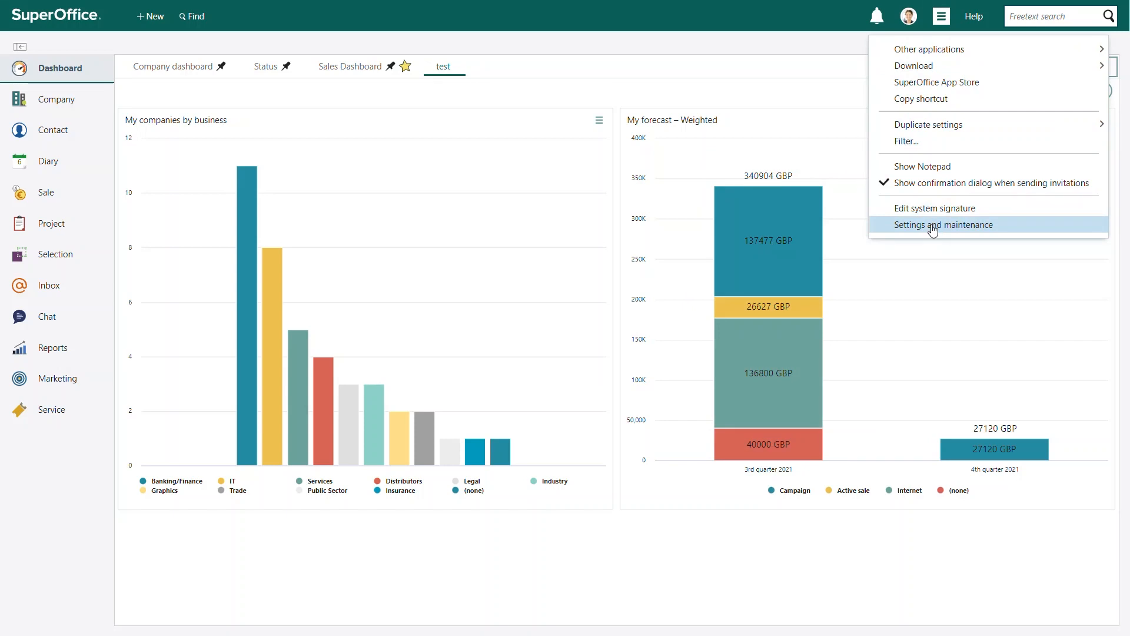
left_click(944, 225)
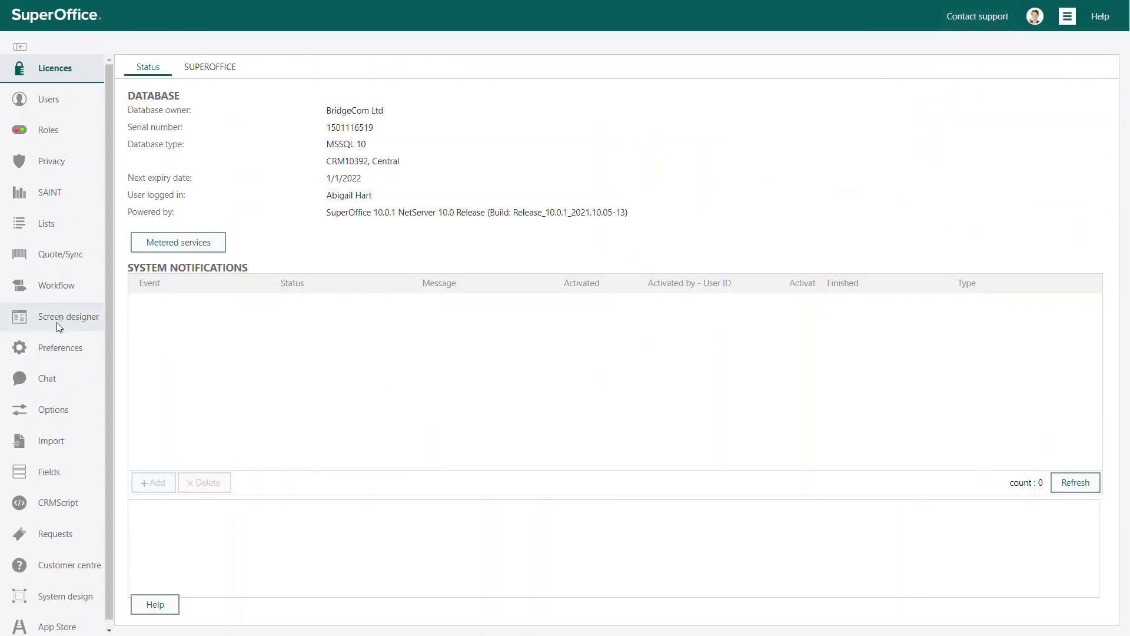
Step: Open the Screen designer from the left sidebar
left_click(68, 316)
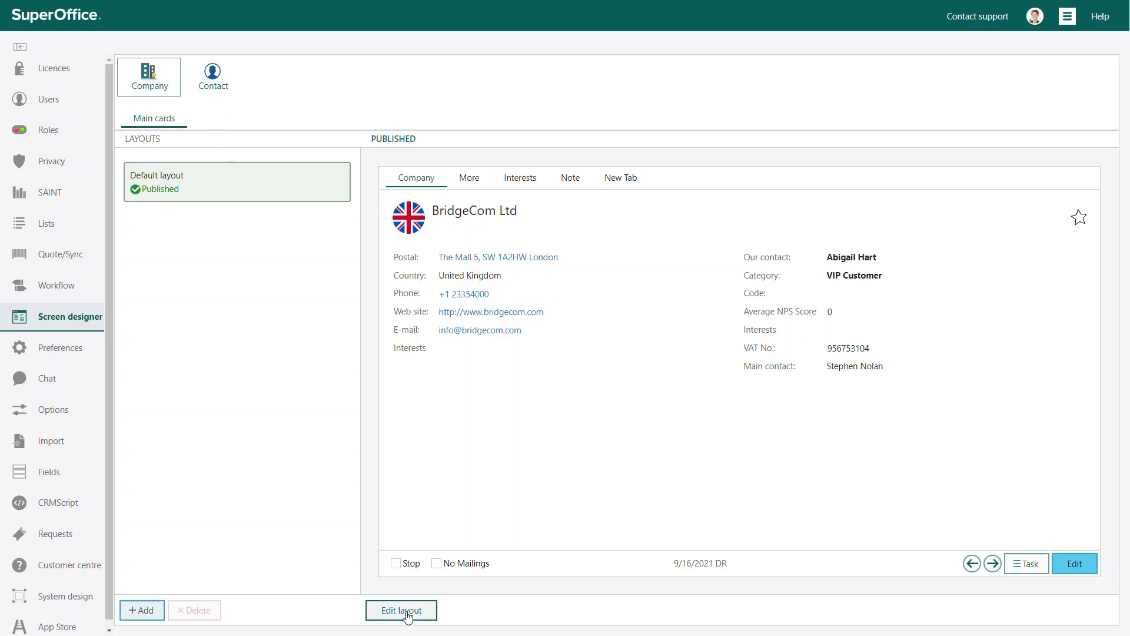
Step: Edit the Default layout, remove Average NPS Score from the Company tab, and save and publish
left_click(400, 609)
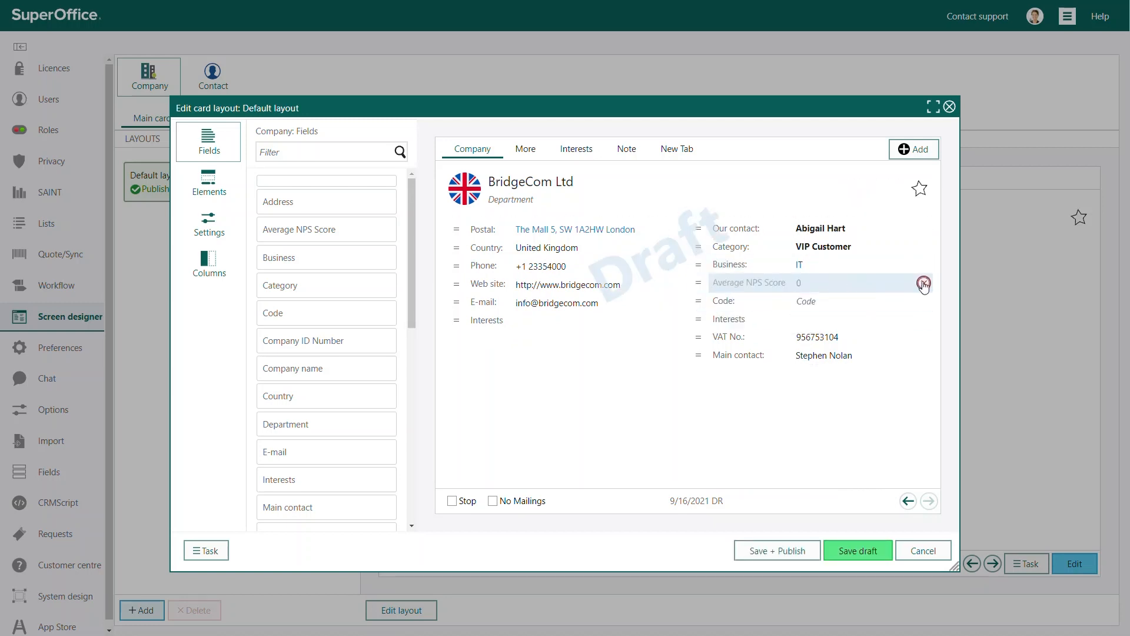
left_click(925, 281)
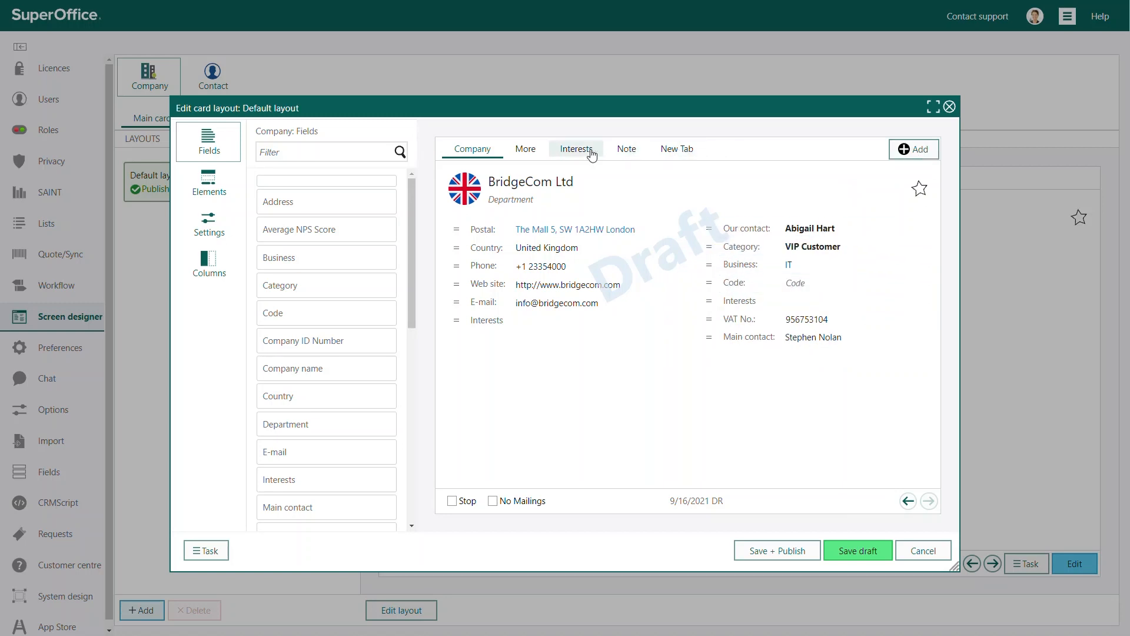
left_click(209, 182)
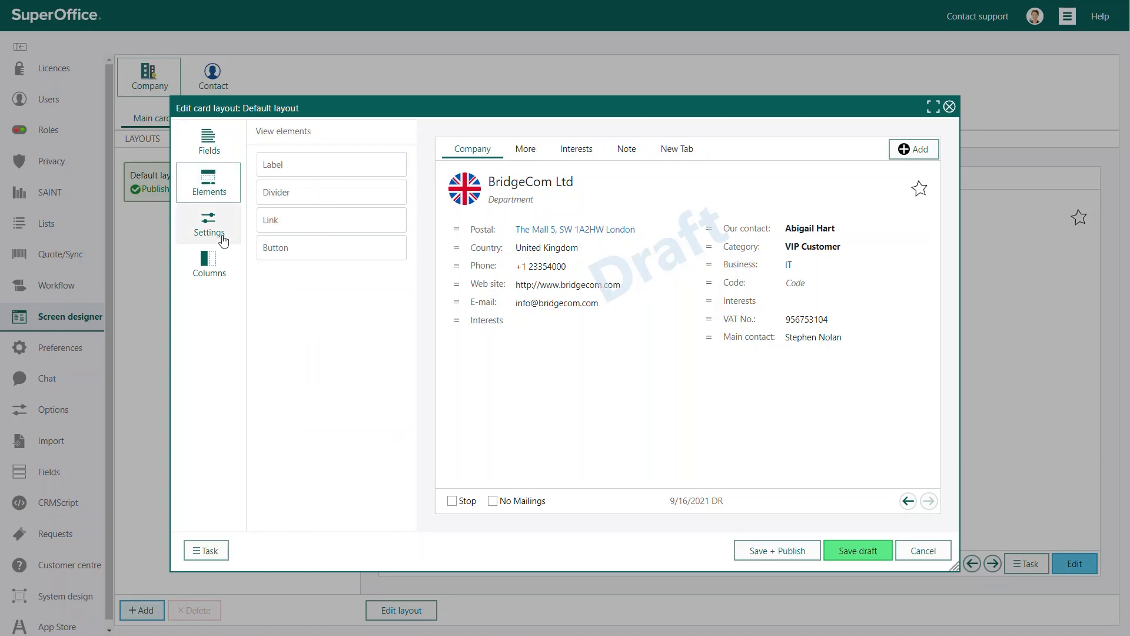
left_click(208, 223)
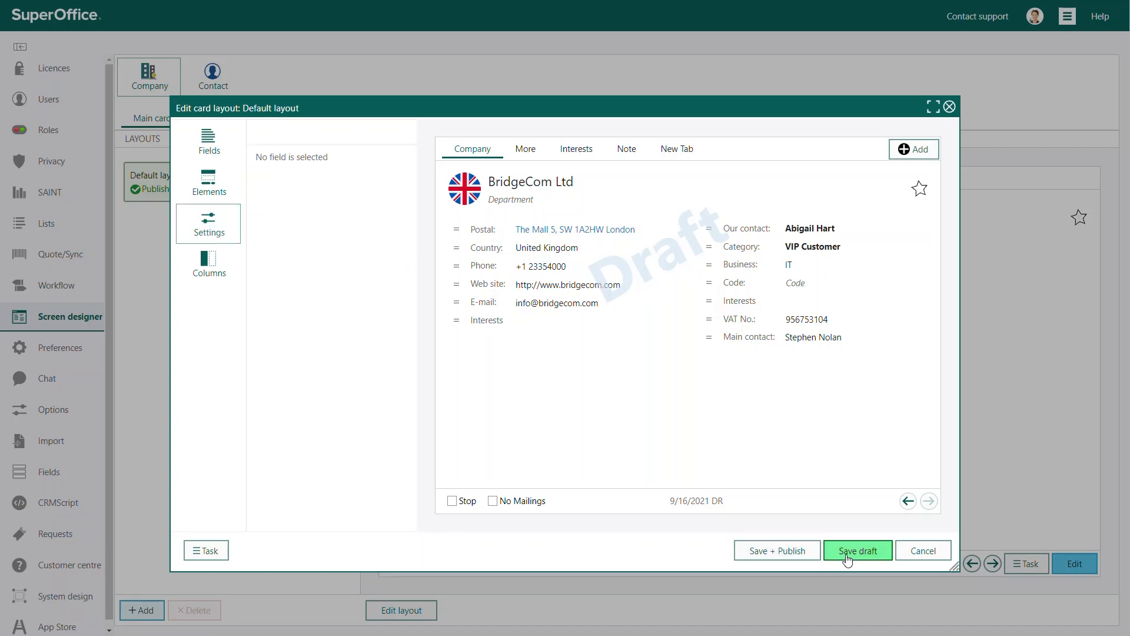
mouse_move(777, 550)
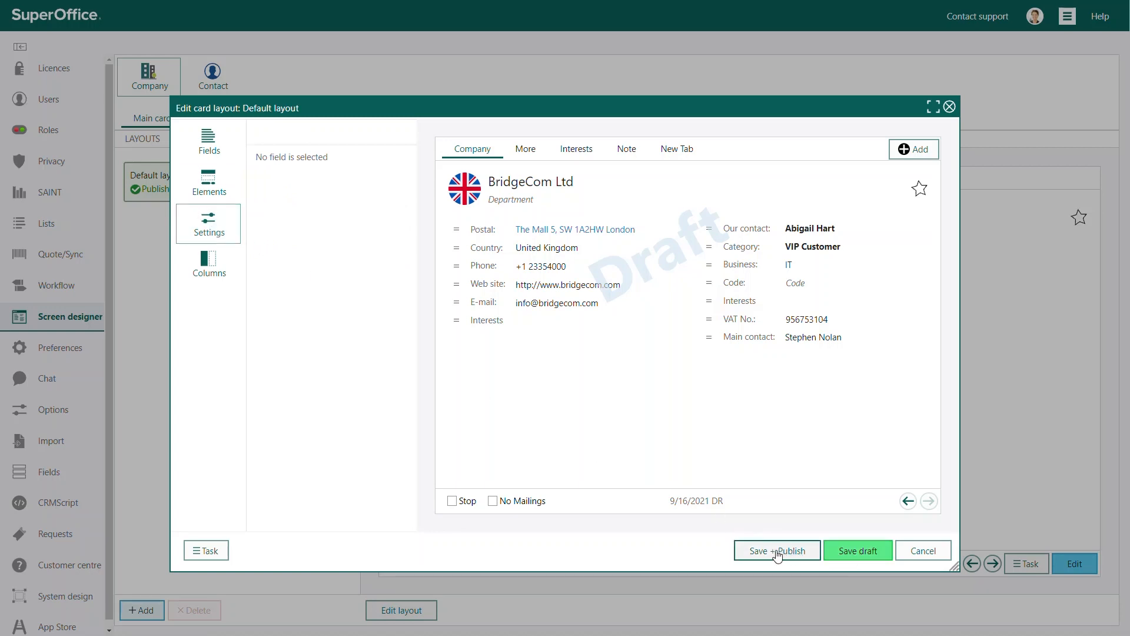
left_click(776, 550)
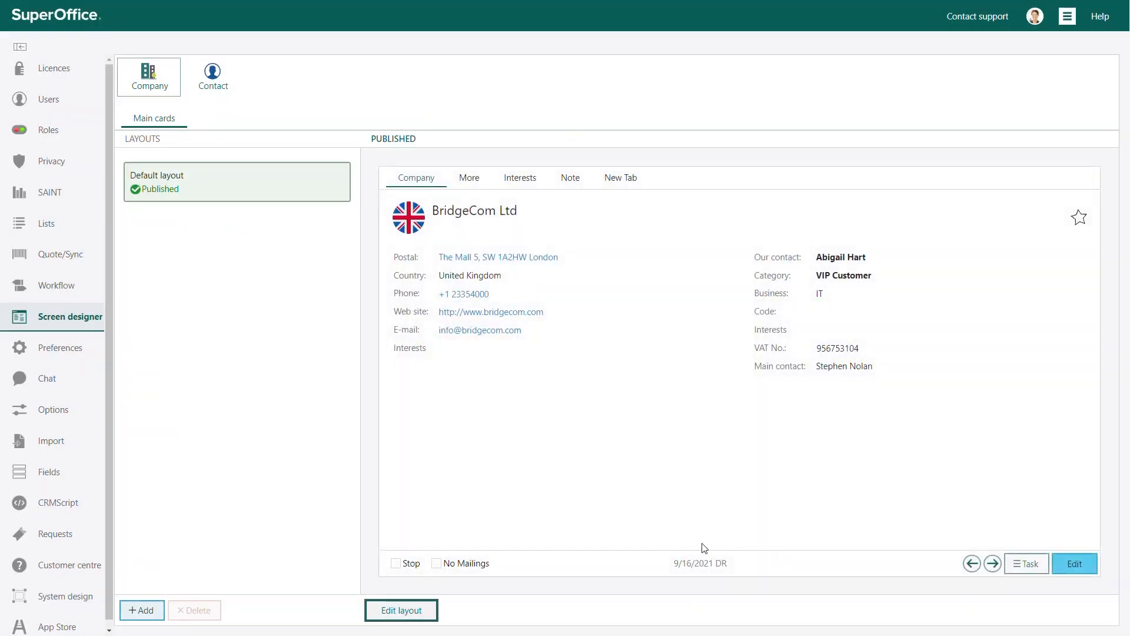
Step: Add a new layout 'Sales group' based on Default layout, used by the Sales user group
left_click(142, 609)
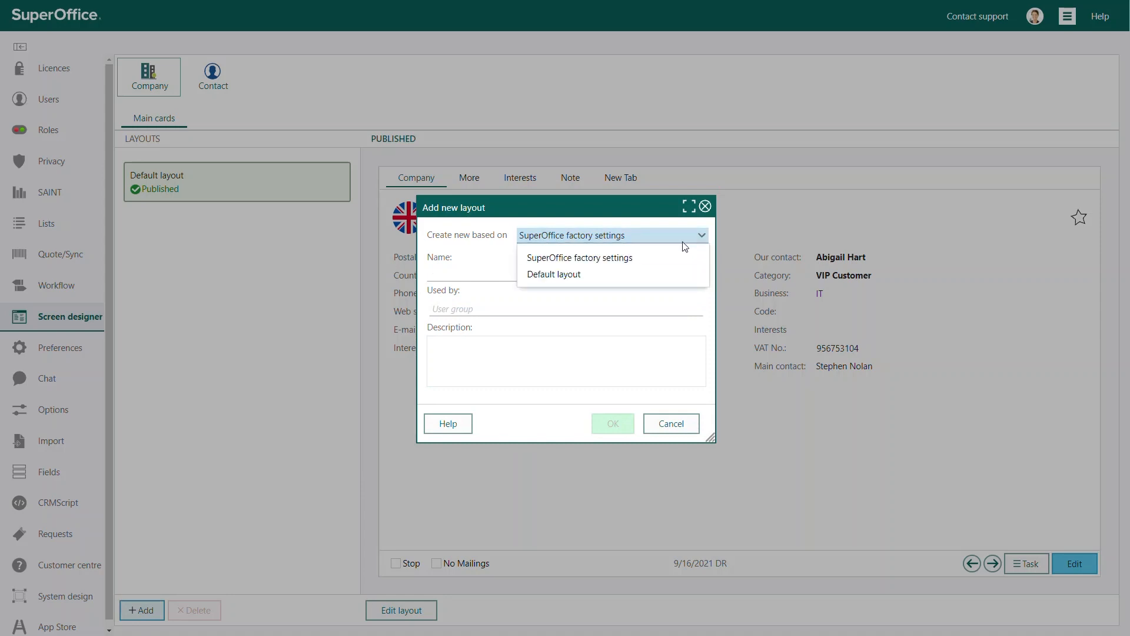
left_click(553, 275)
type("Sales group")
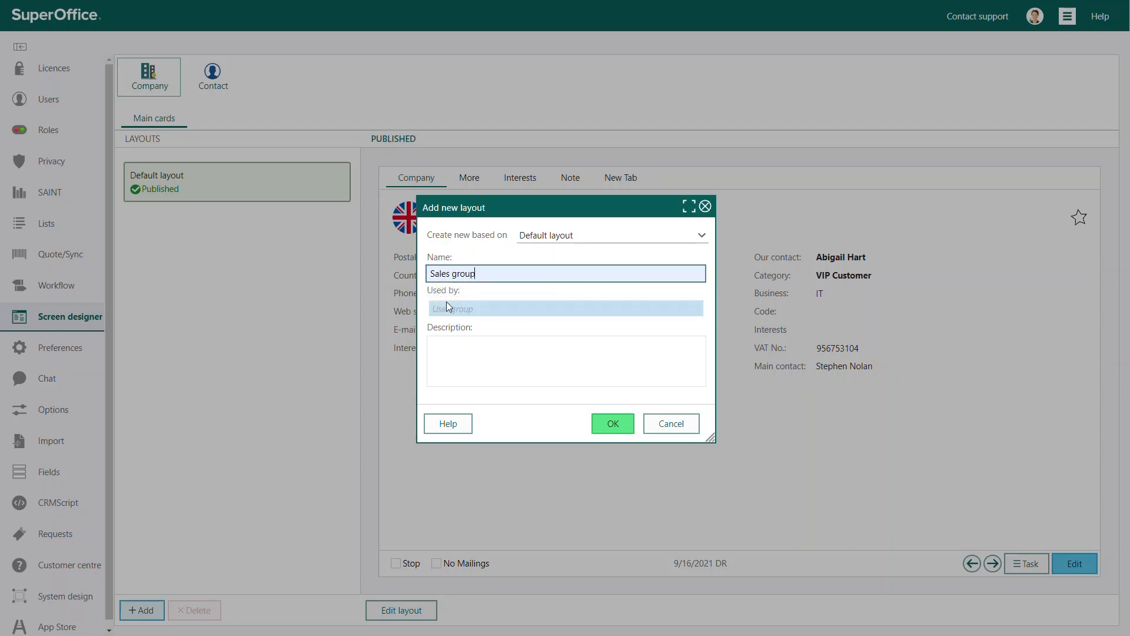
left_click(565, 307)
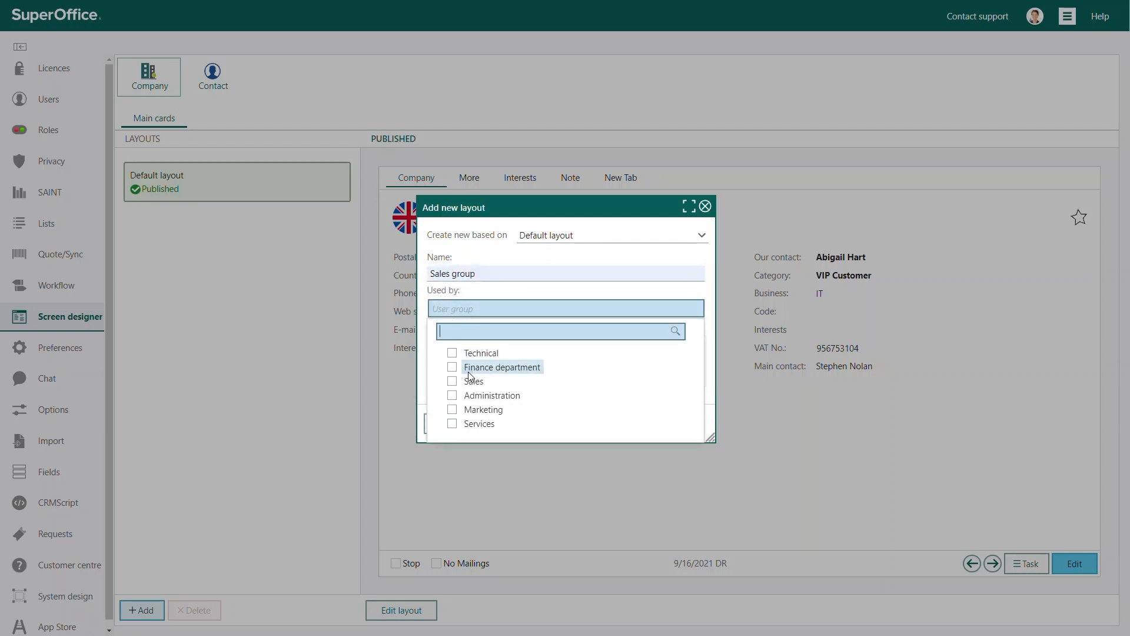
left_click(452, 380)
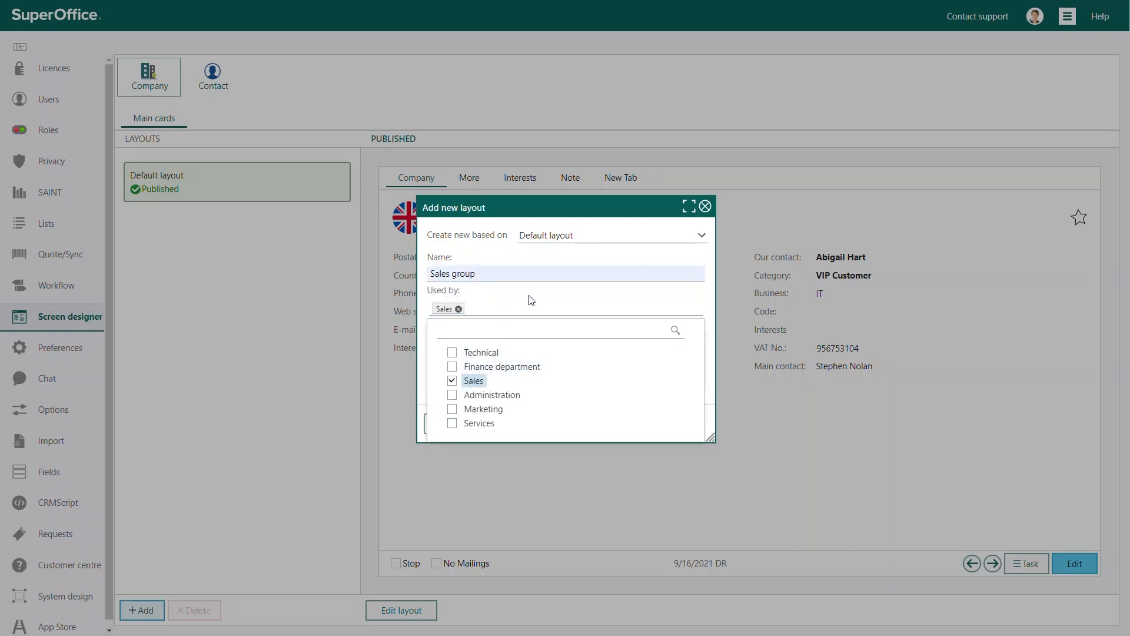
left_click(532, 295)
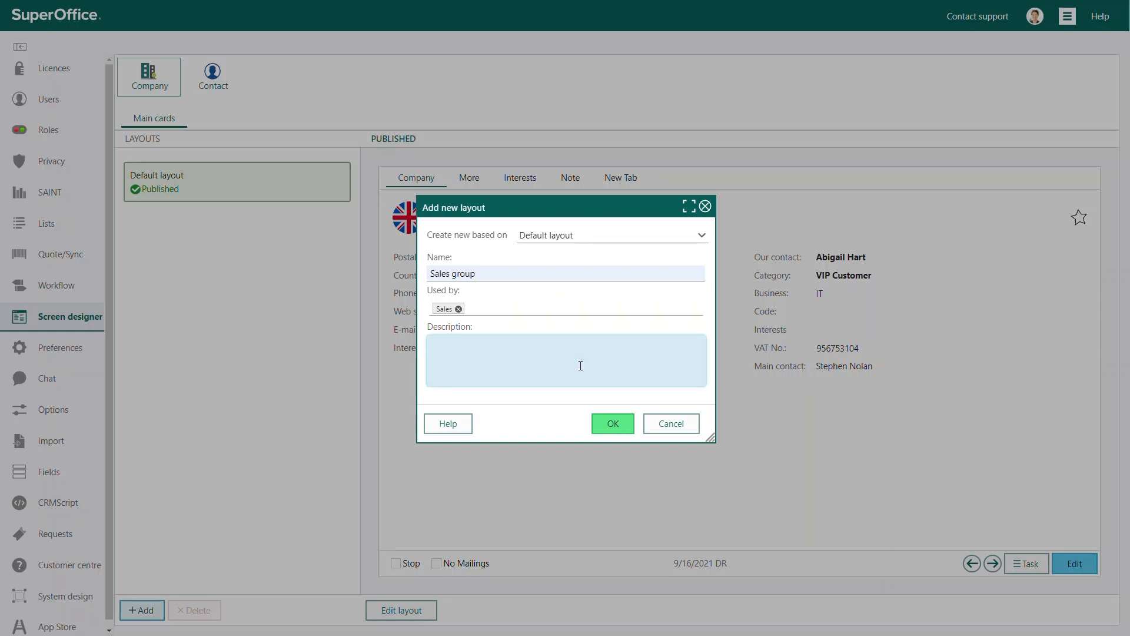
left_click(612, 423)
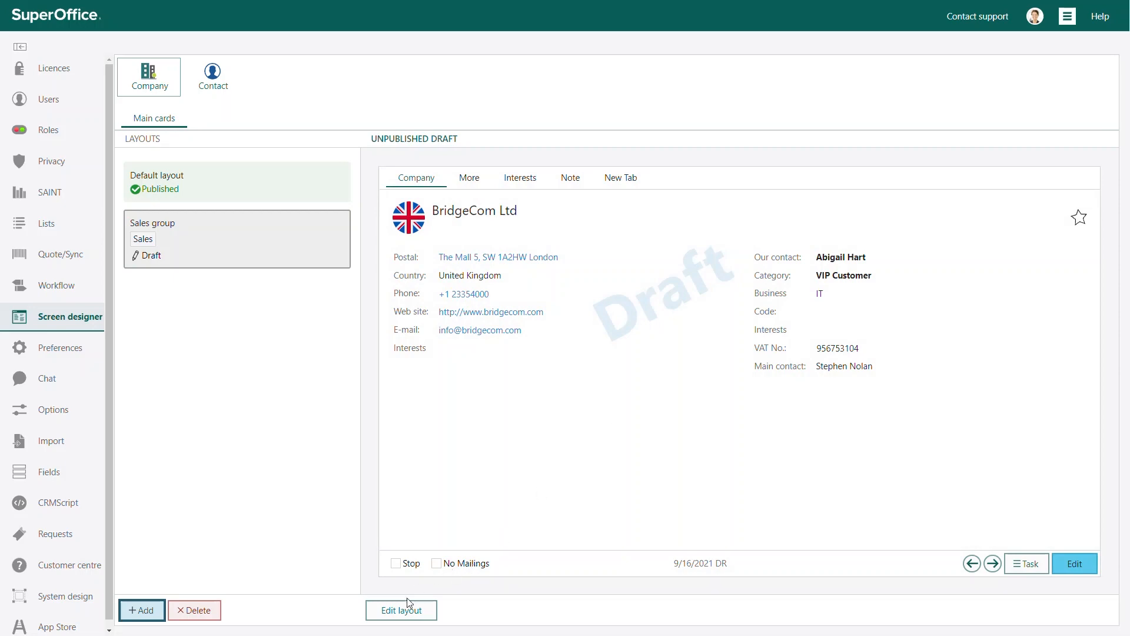
Step: On the More tab move Average NPS Score below Number of NPS Surveys Sent, publish, and review the result
left_click(400, 610)
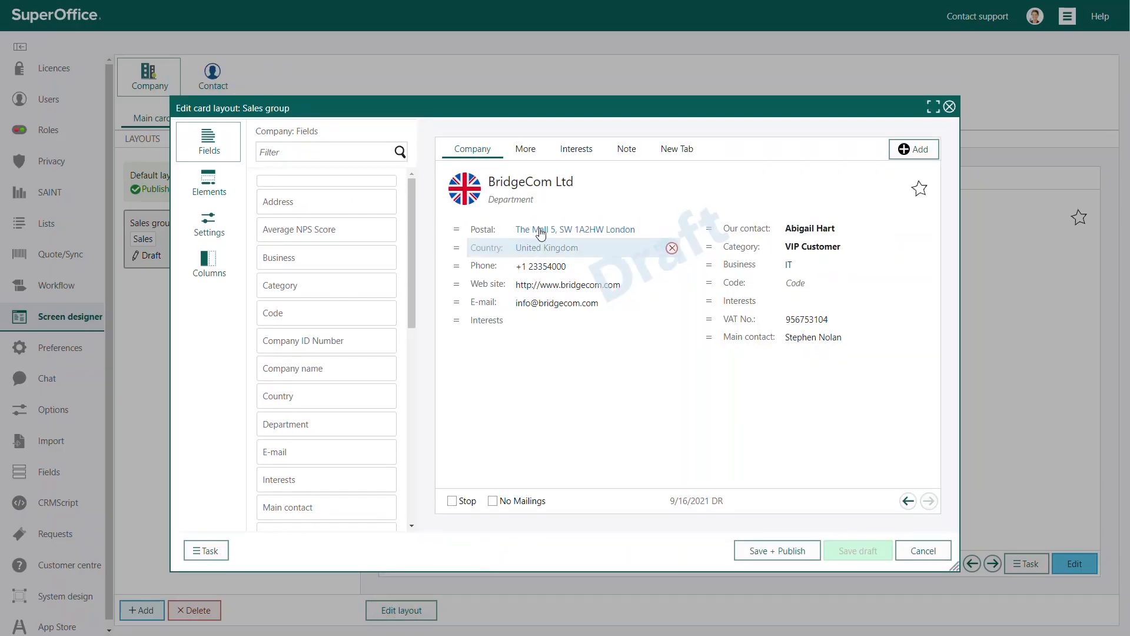
left_click(525, 148)
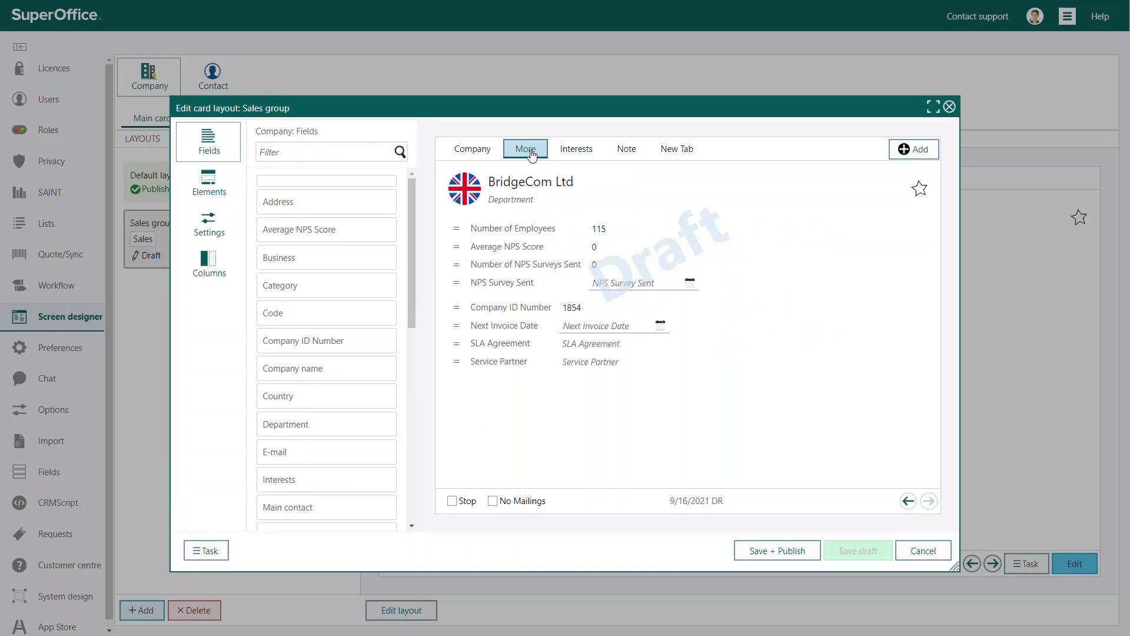
left_click(501, 281)
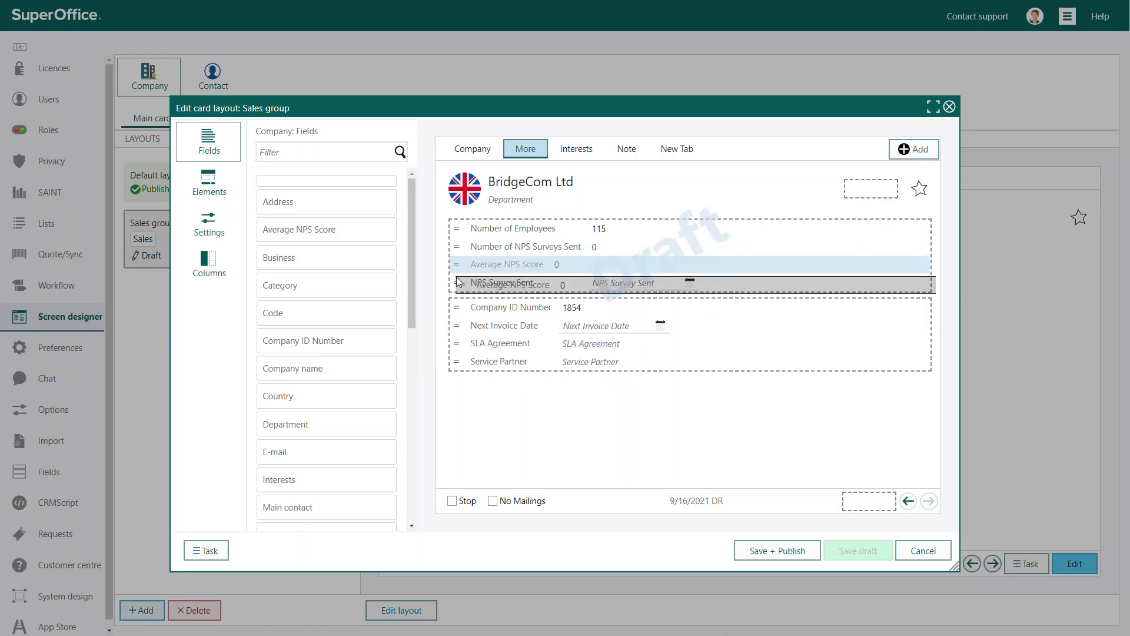
left_click_drag(505, 281, 512, 325)
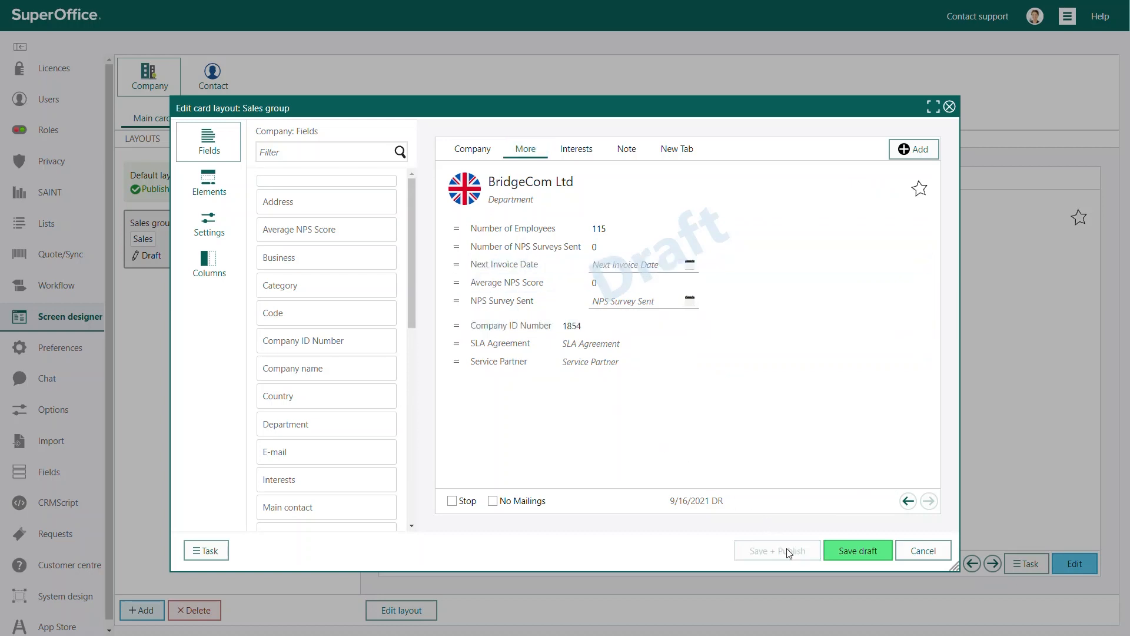
left_click(857, 550)
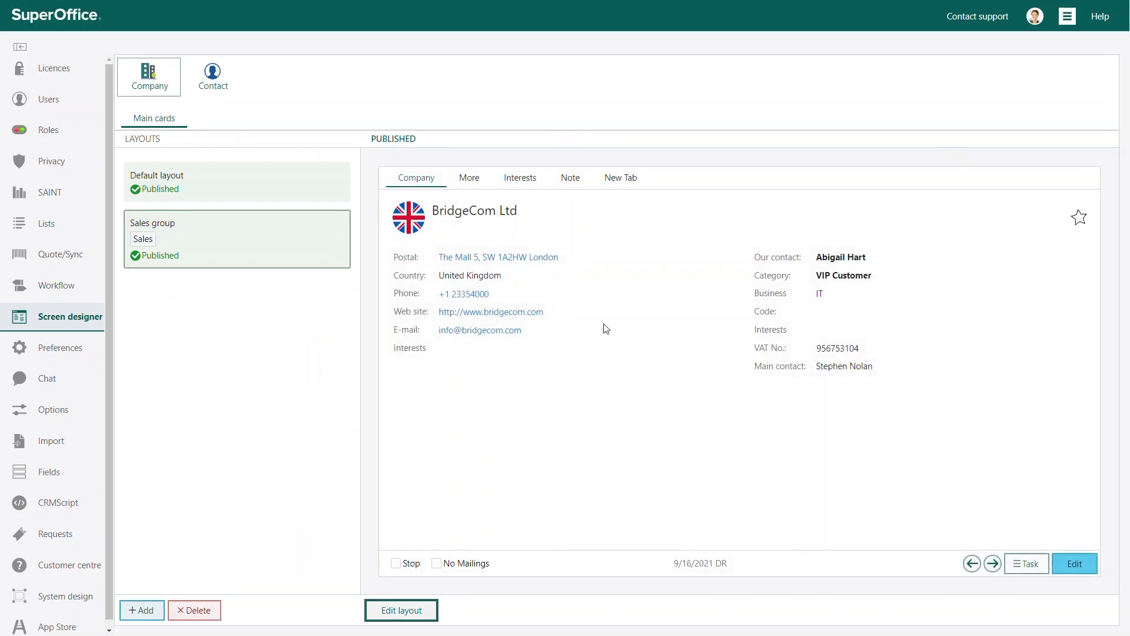
left_click(468, 177)
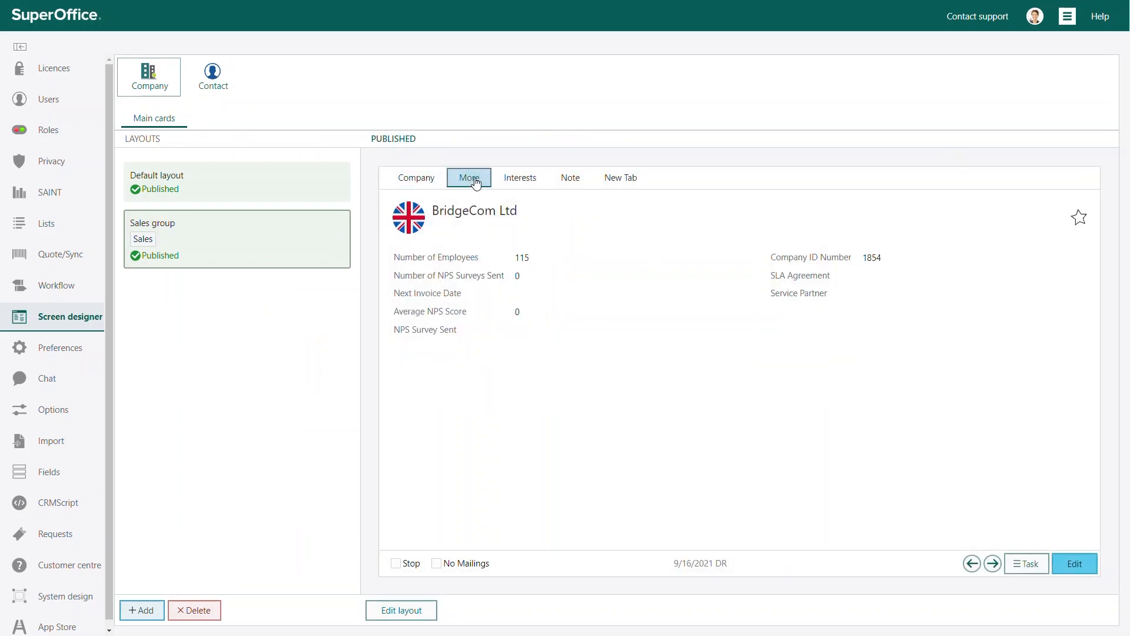